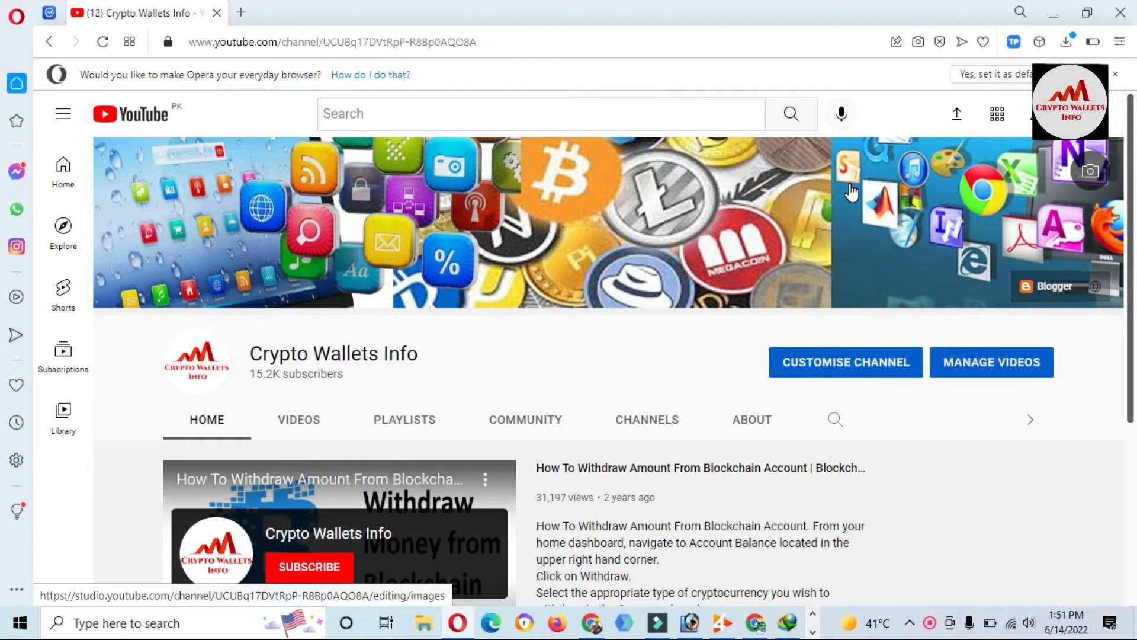
mouse_move(1124, 230)
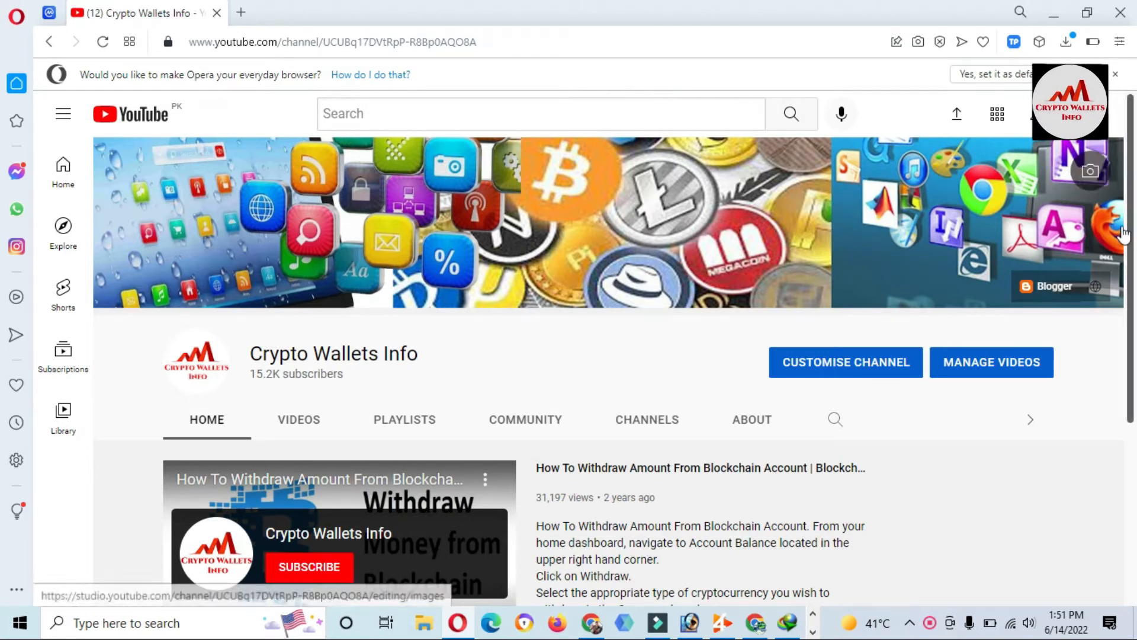
Expand the TokenPocket wallet from Account details into its own full browser tab
scroll("down", 3)
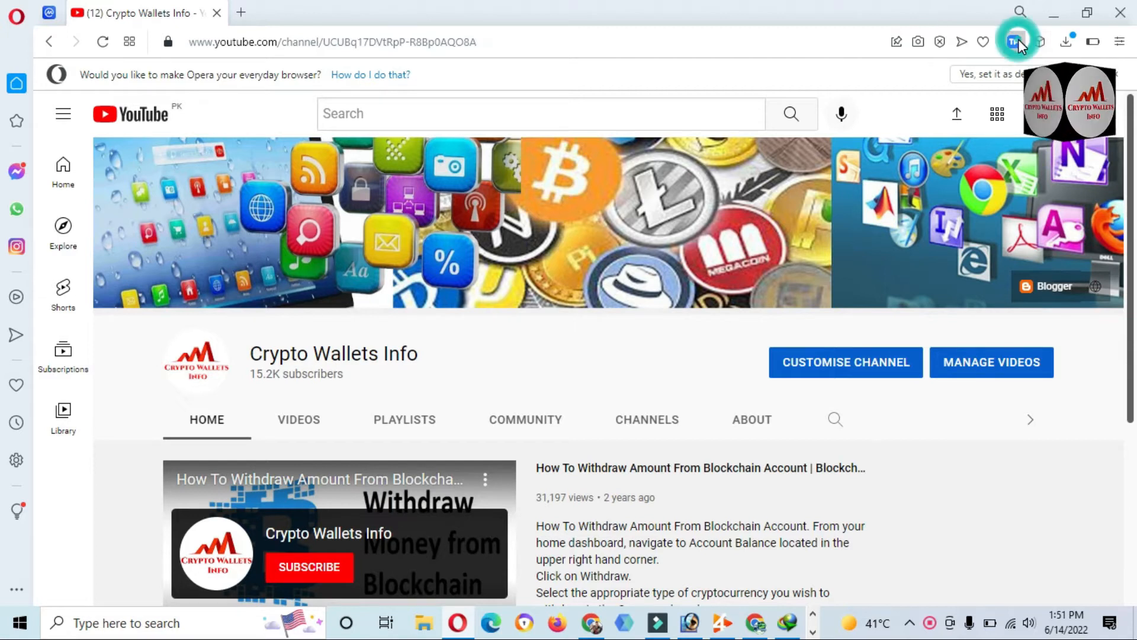
left_click(1013, 42)
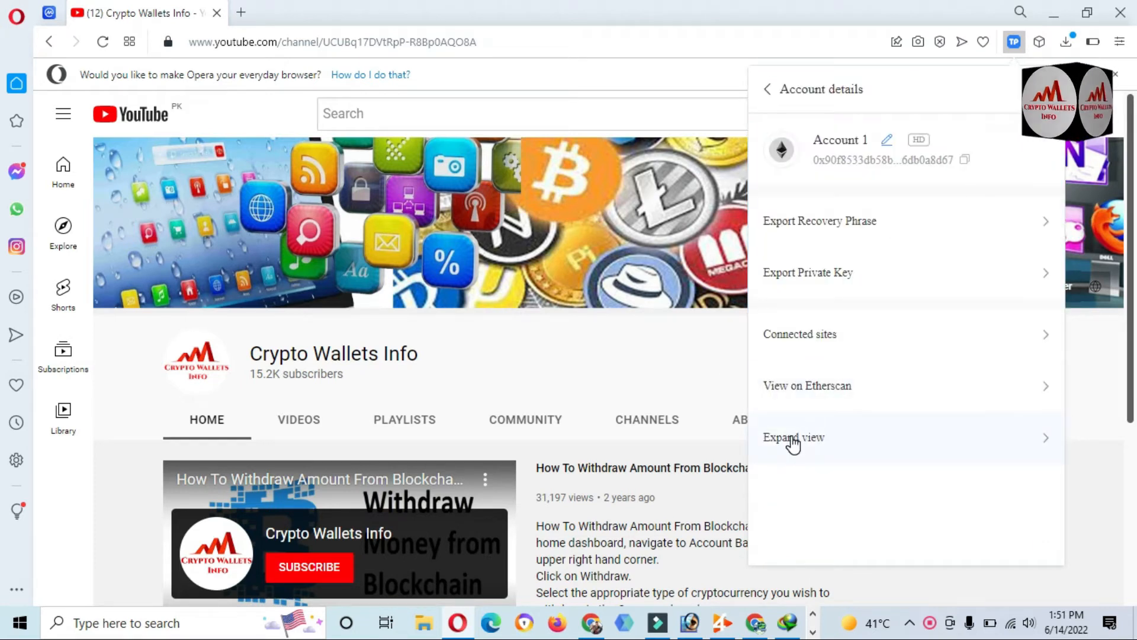
left_click(793, 438)
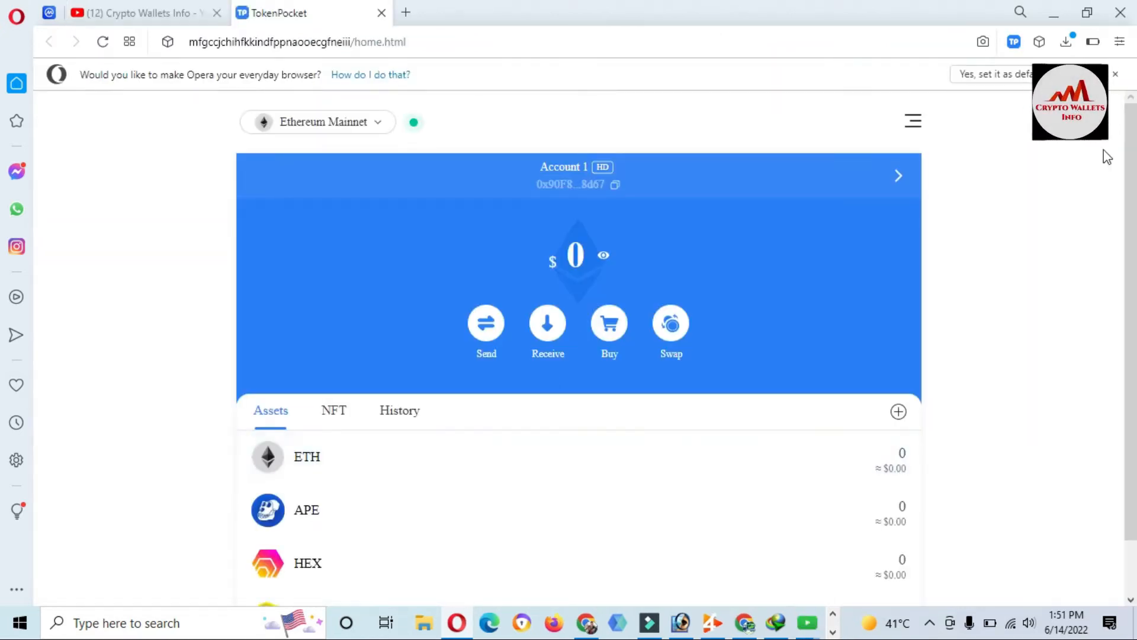
scroll("down", 3)
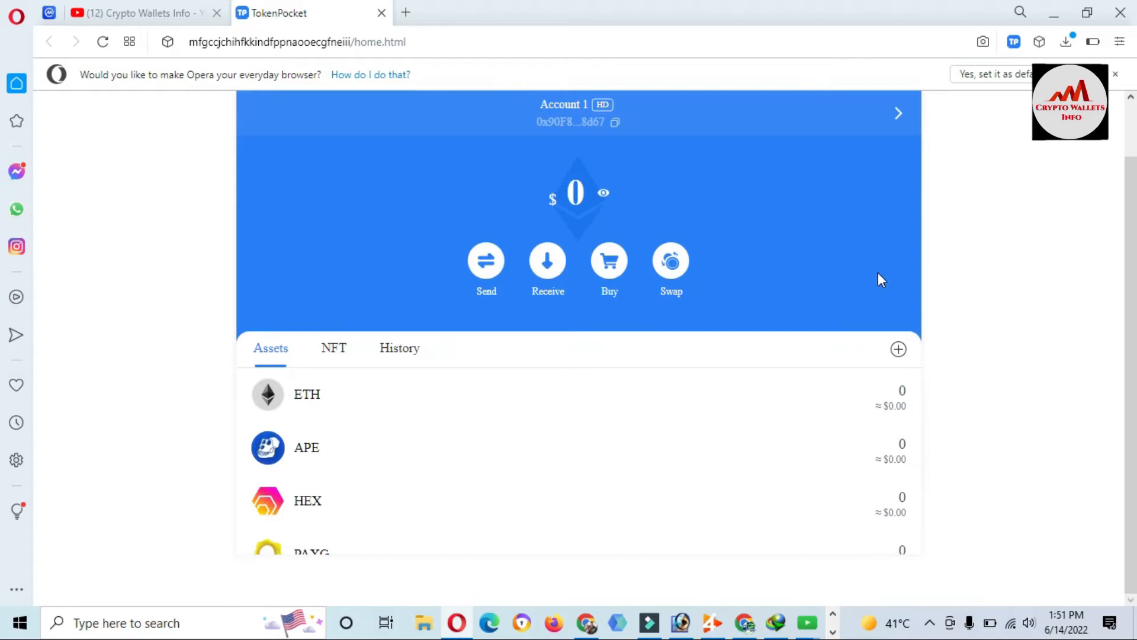
mouse_move(8, 209)
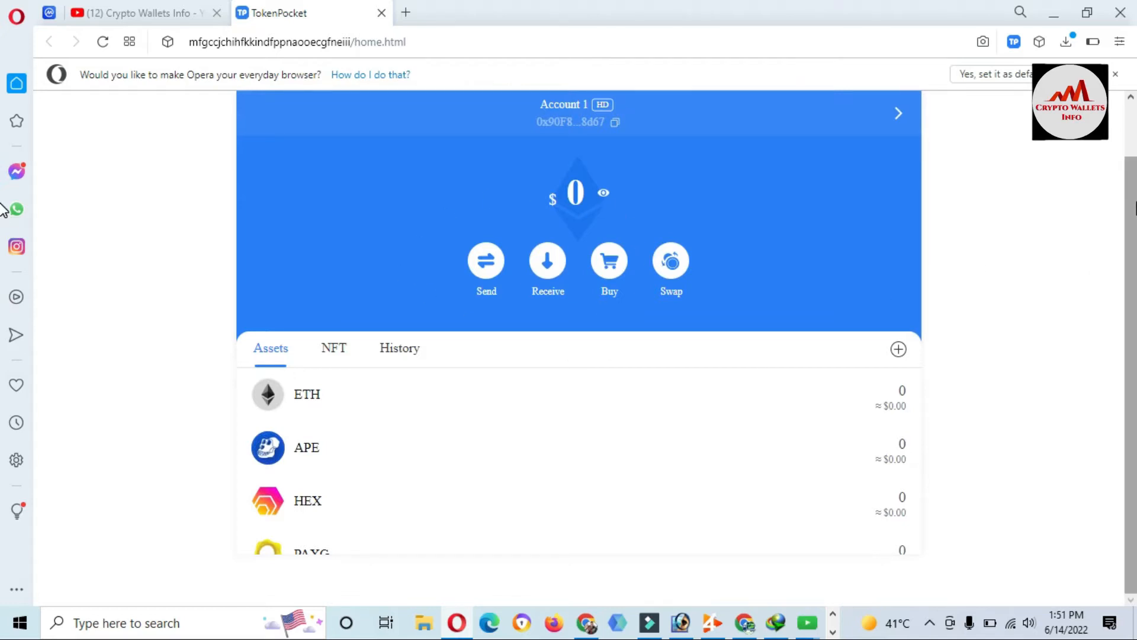
mouse_move(411, 443)
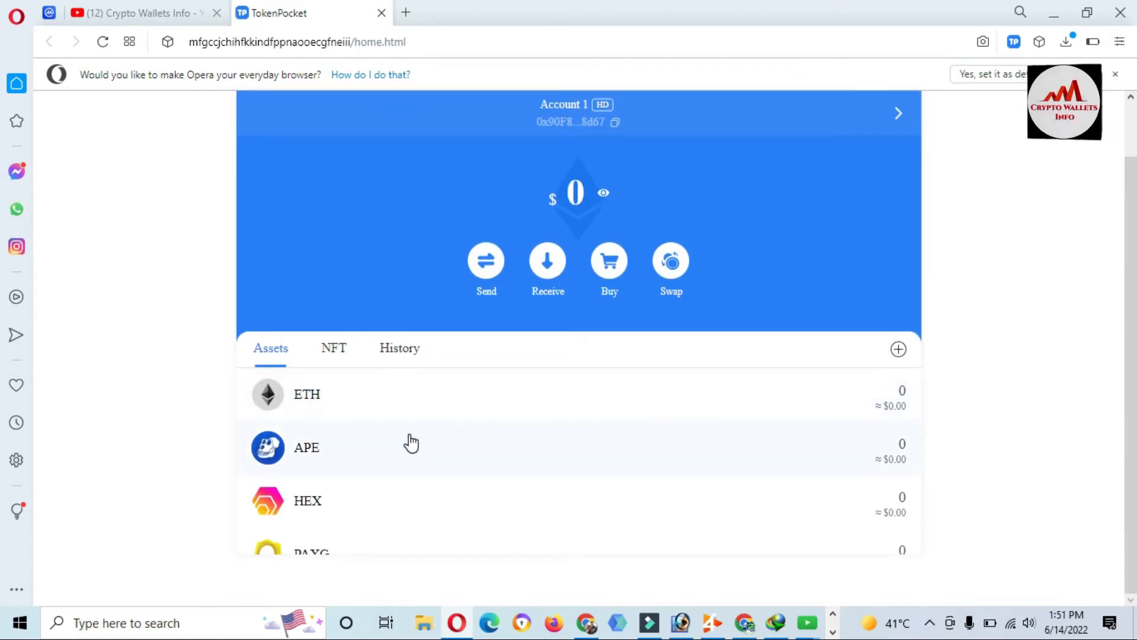
mouse_move(332, 453)
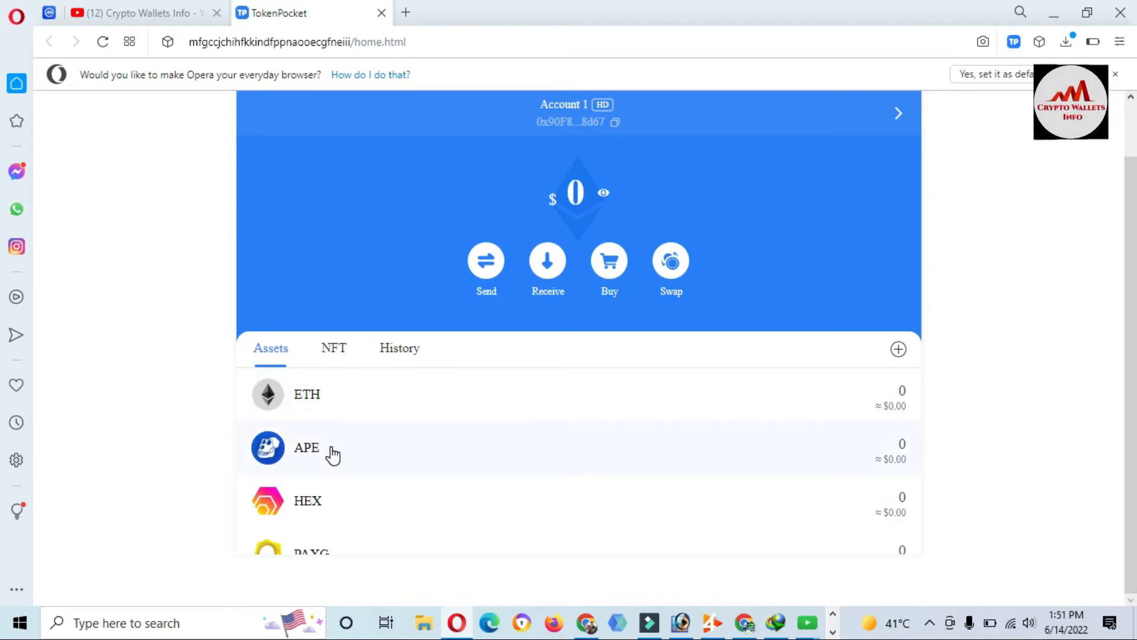
mouse_move(387, 407)
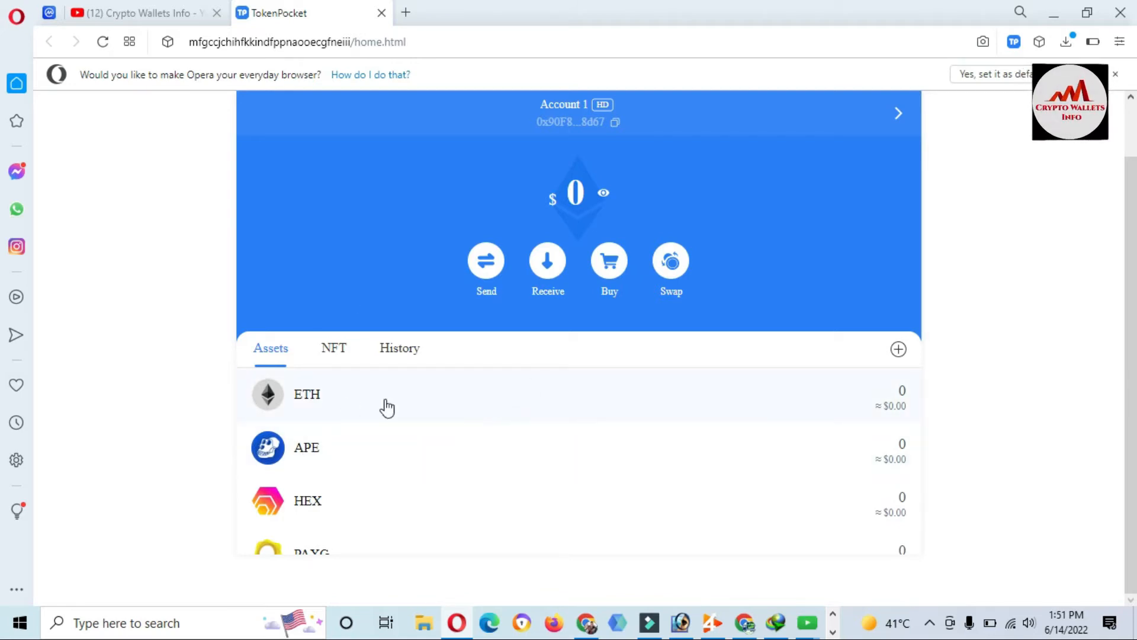
mouse_move(352, 447)
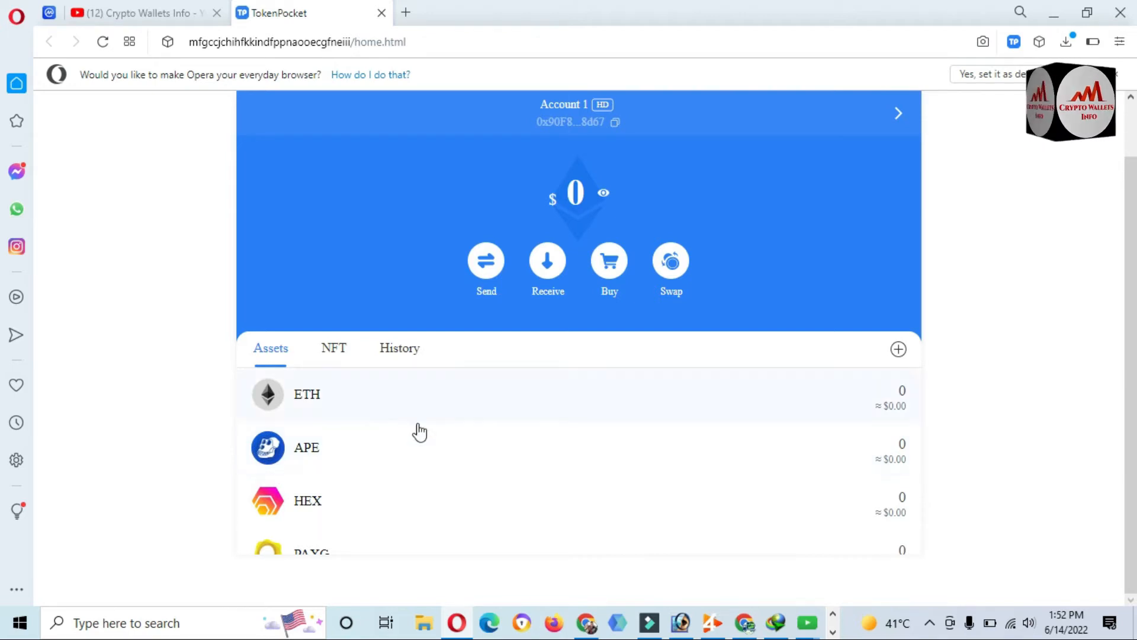
mouse_move(346, 505)
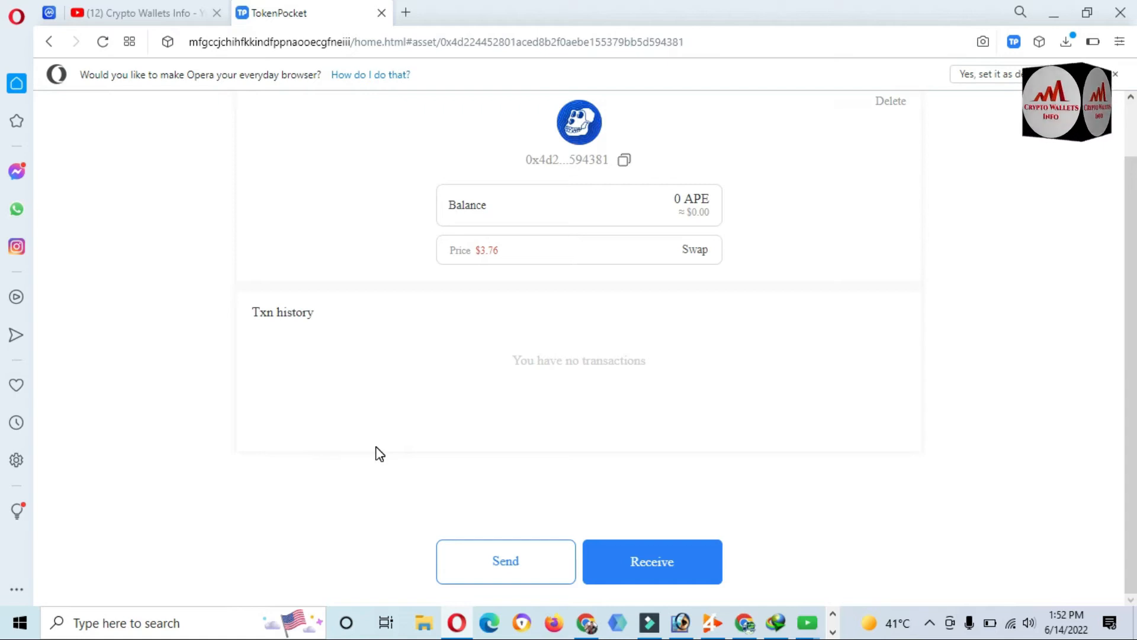
mouse_move(918, 107)
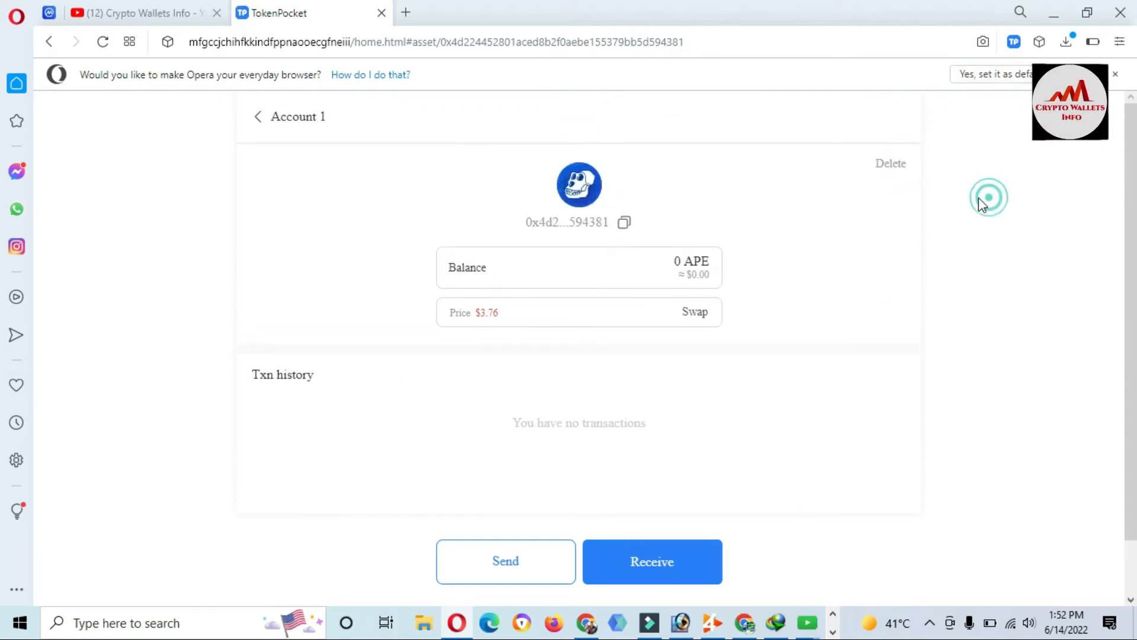
Remove the APE and HEX tokens from the wallet's asset list
left_click(257, 116)
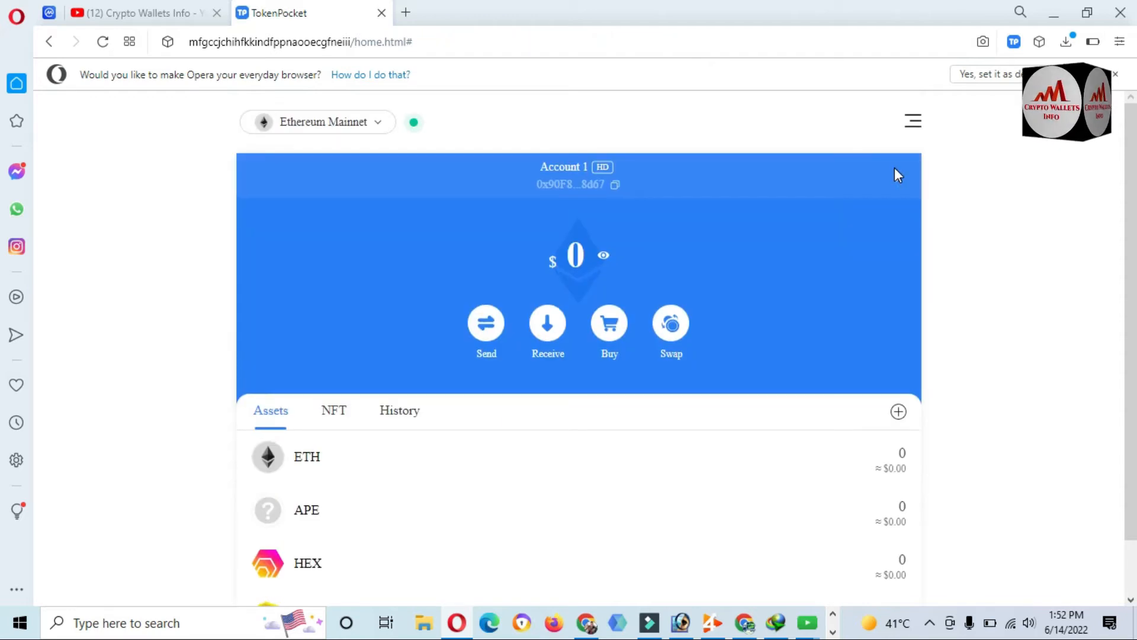
scroll("down", 3)
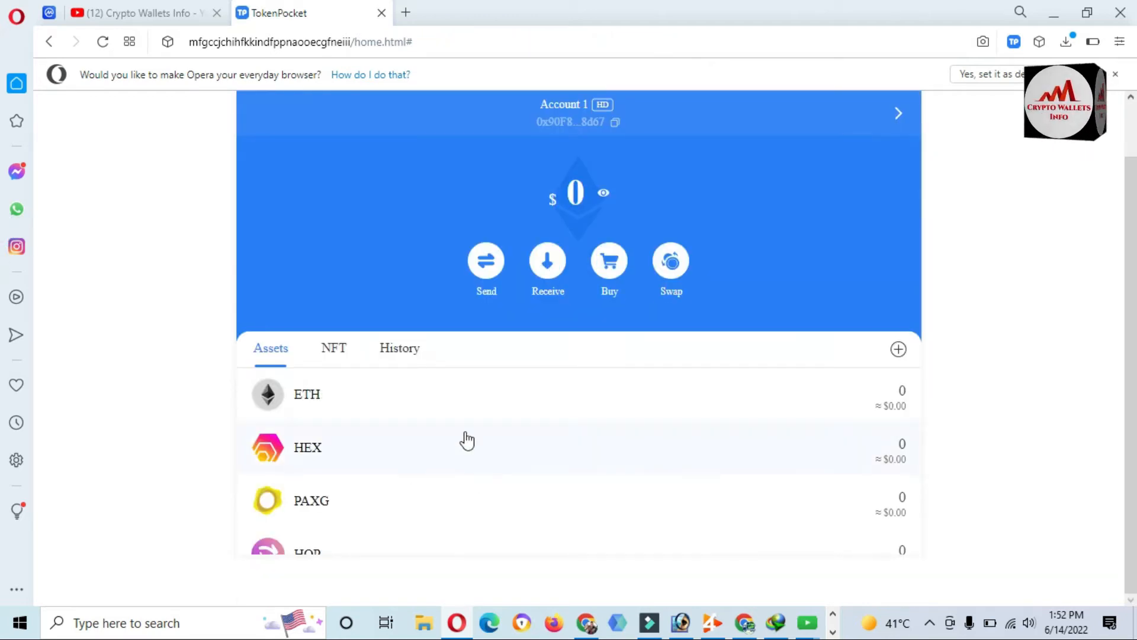
left_click(307, 447)
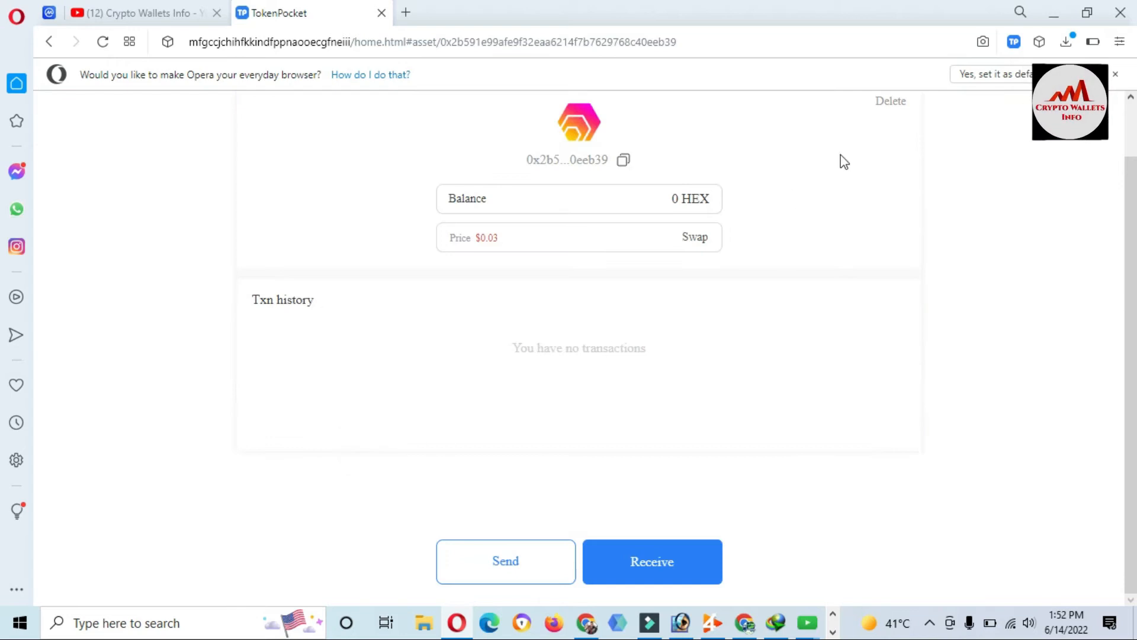
left_click(891, 101)
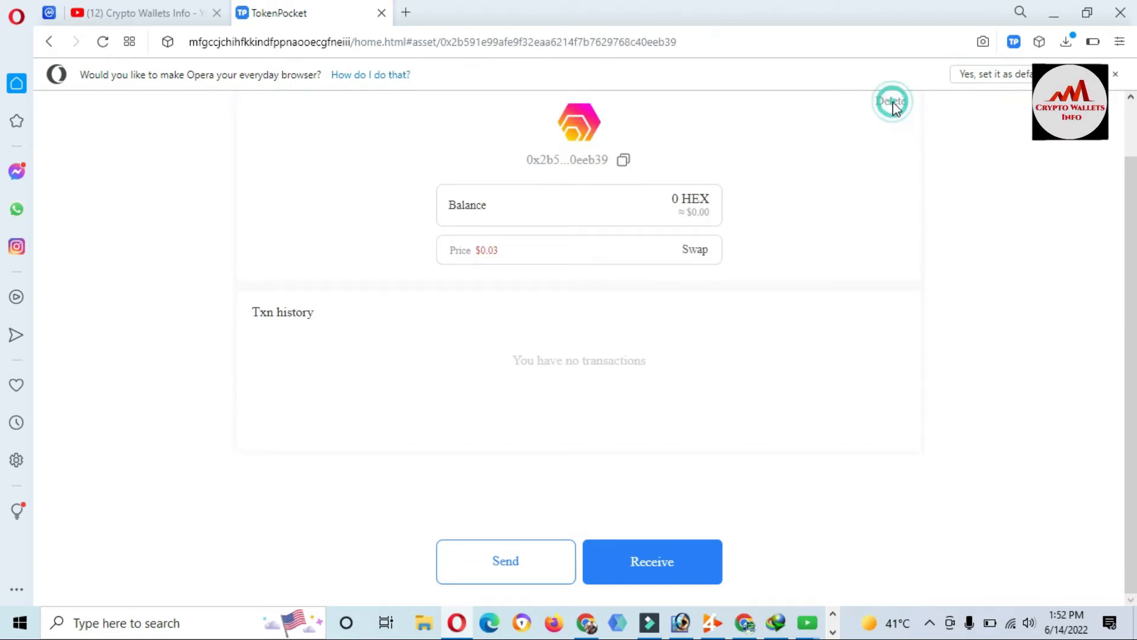
Delete the PAXG token, then bring up the HOP token's details
left_click(892, 101)
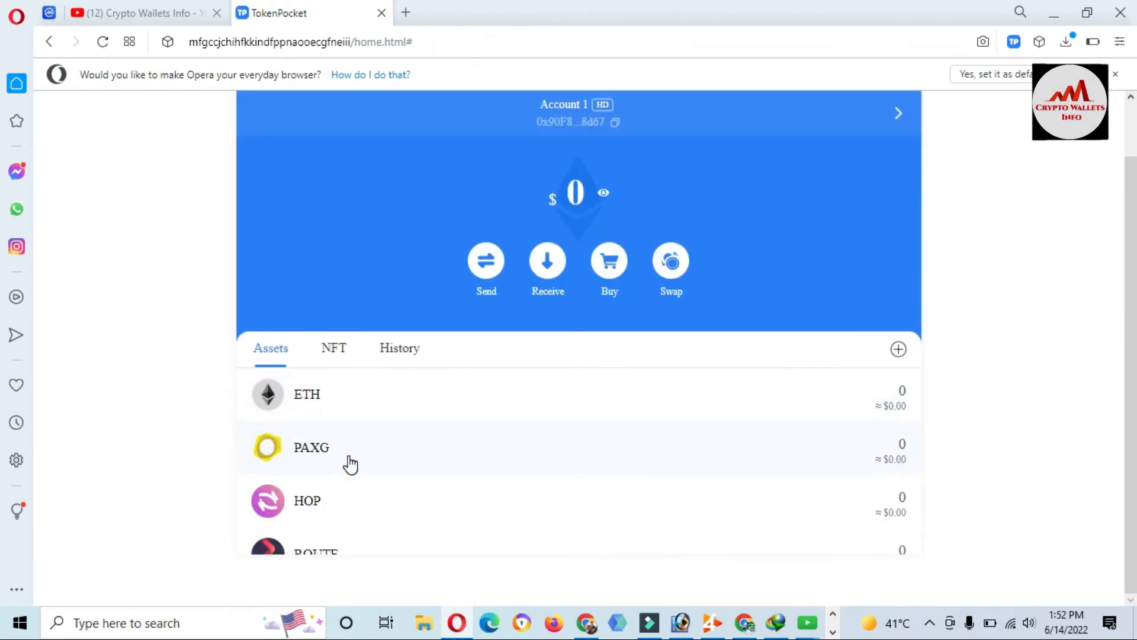
left_click(310, 448)
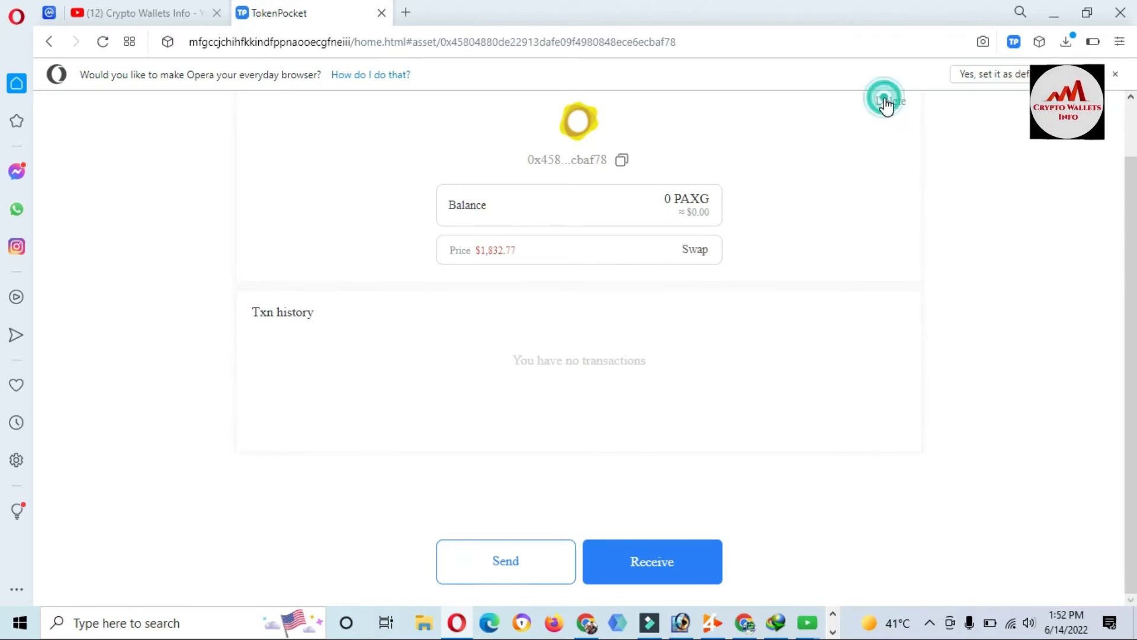
left_click(883, 101)
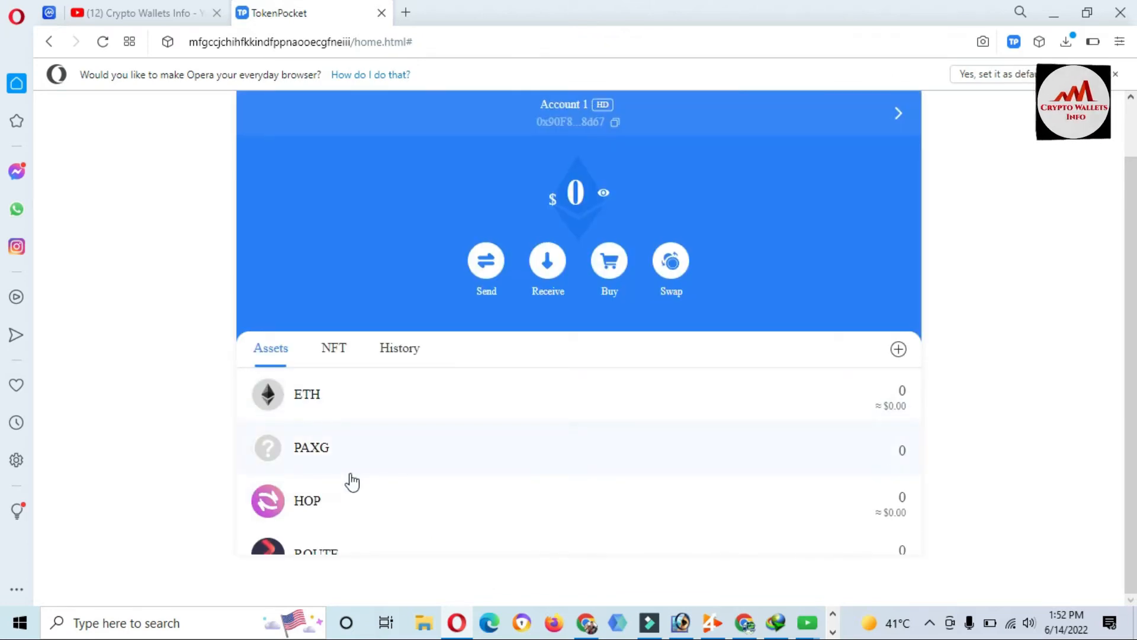
left_click(307, 501)
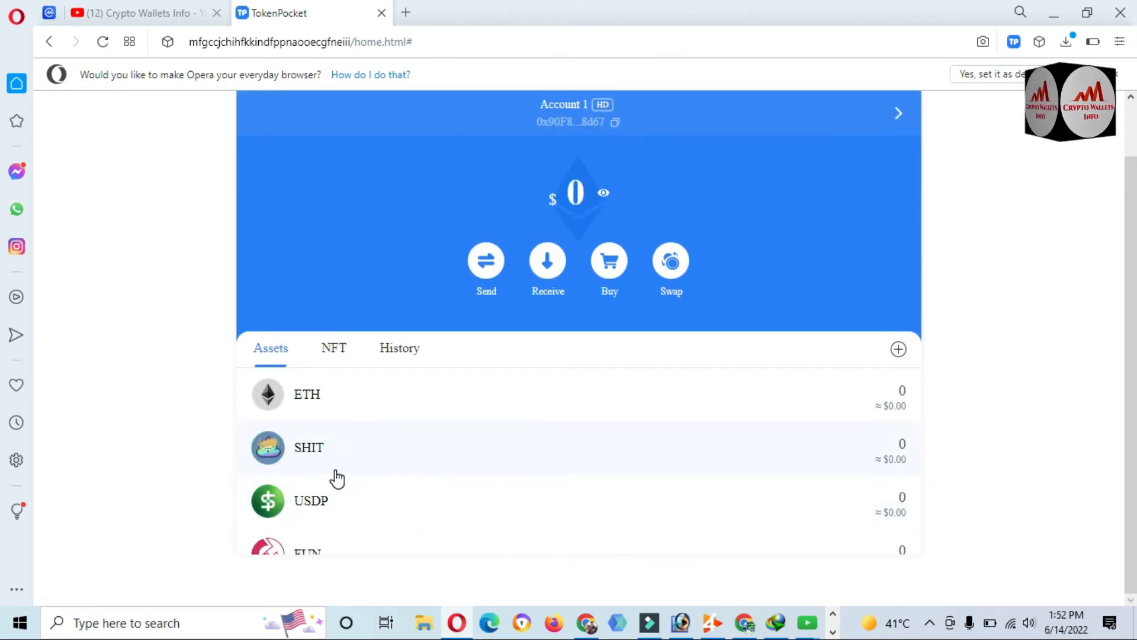
Delete the SHIT and FUN tokens from the asset list
left_click(308, 447)
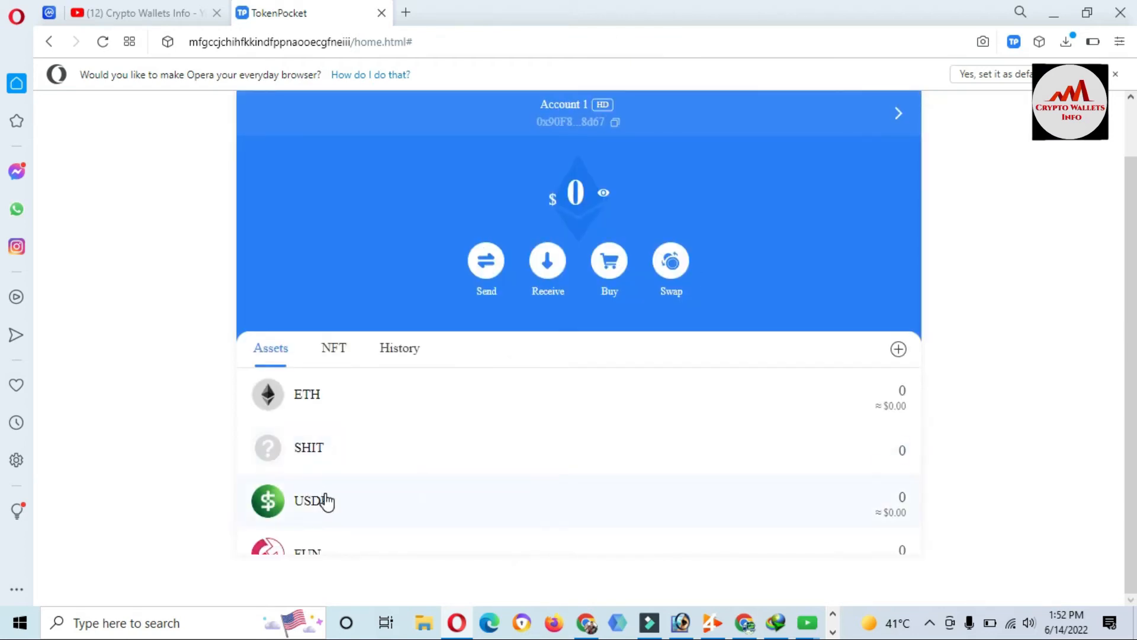
scroll("down", 3)
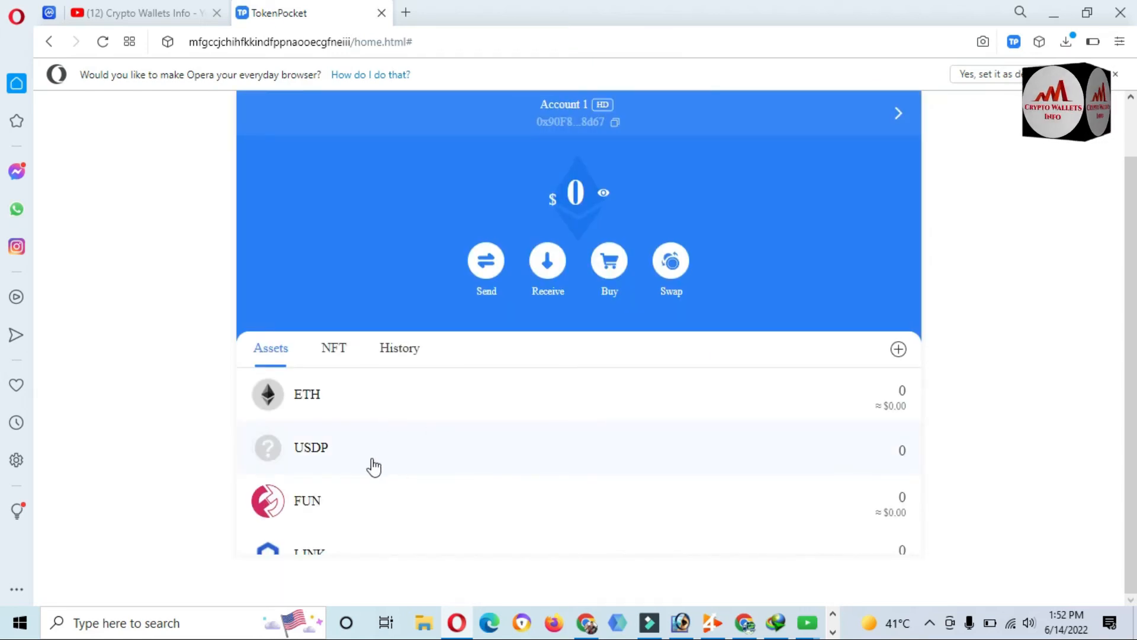
left_click(317, 457)
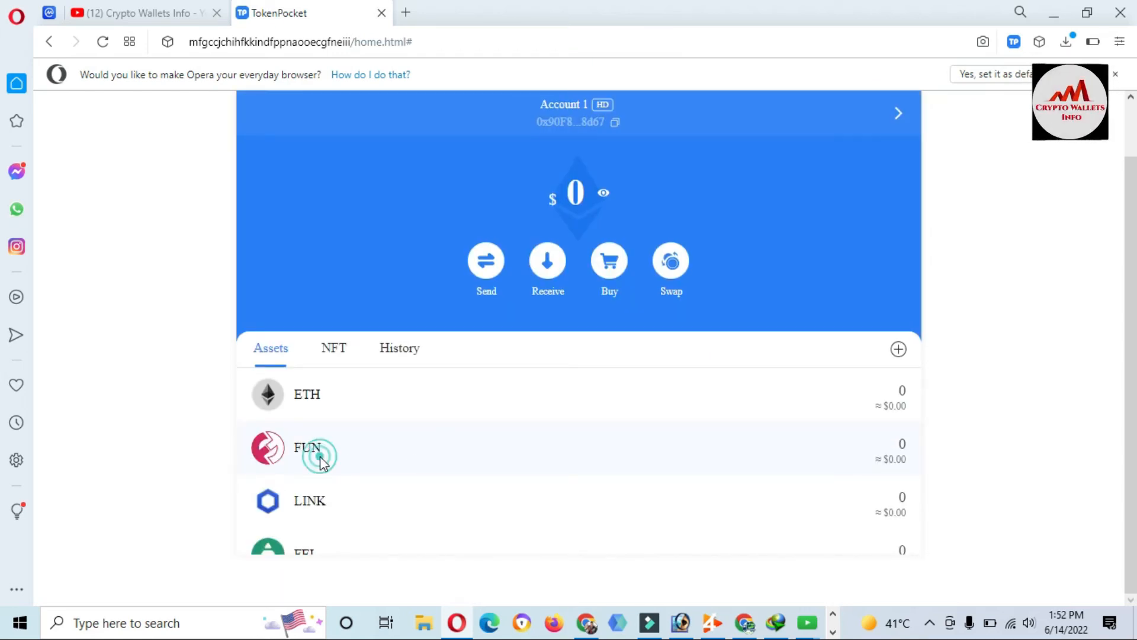
left_click(321, 459)
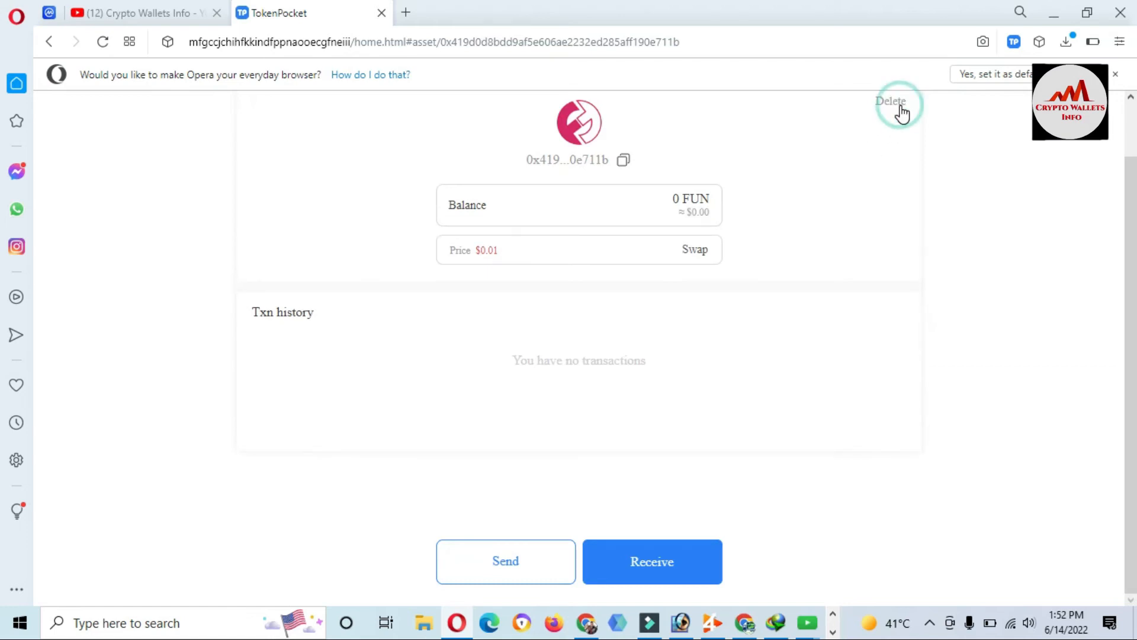
left_click(891, 101)
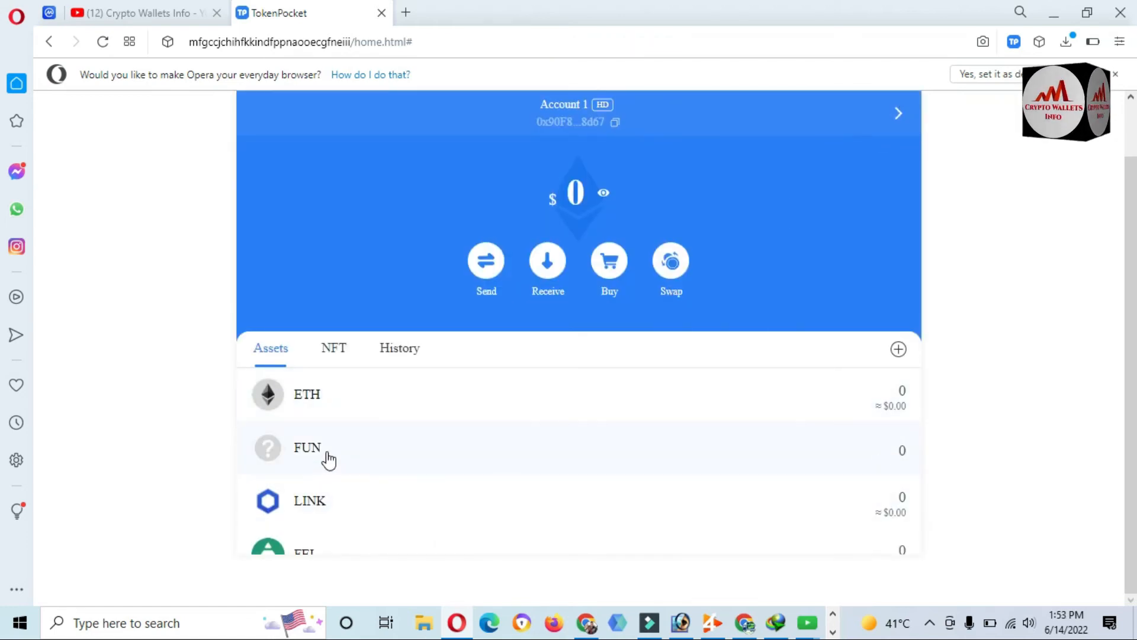
Delete LINK and remove GALA, leaving ETH and a greyed GALA placeholder
scroll("down", 3)
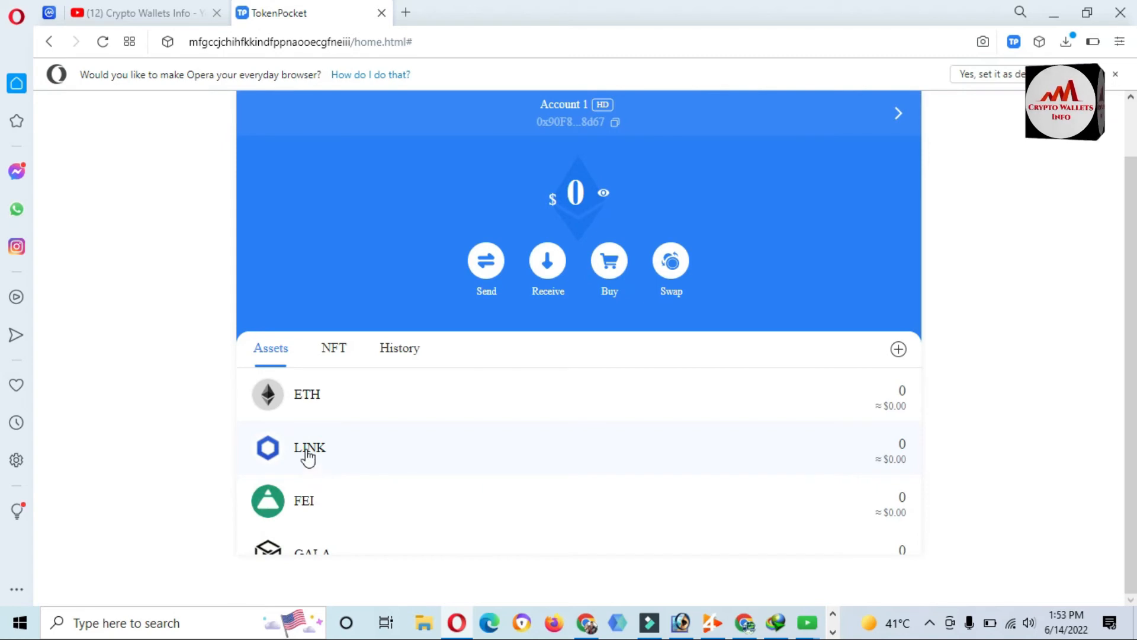
left_click(308, 449)
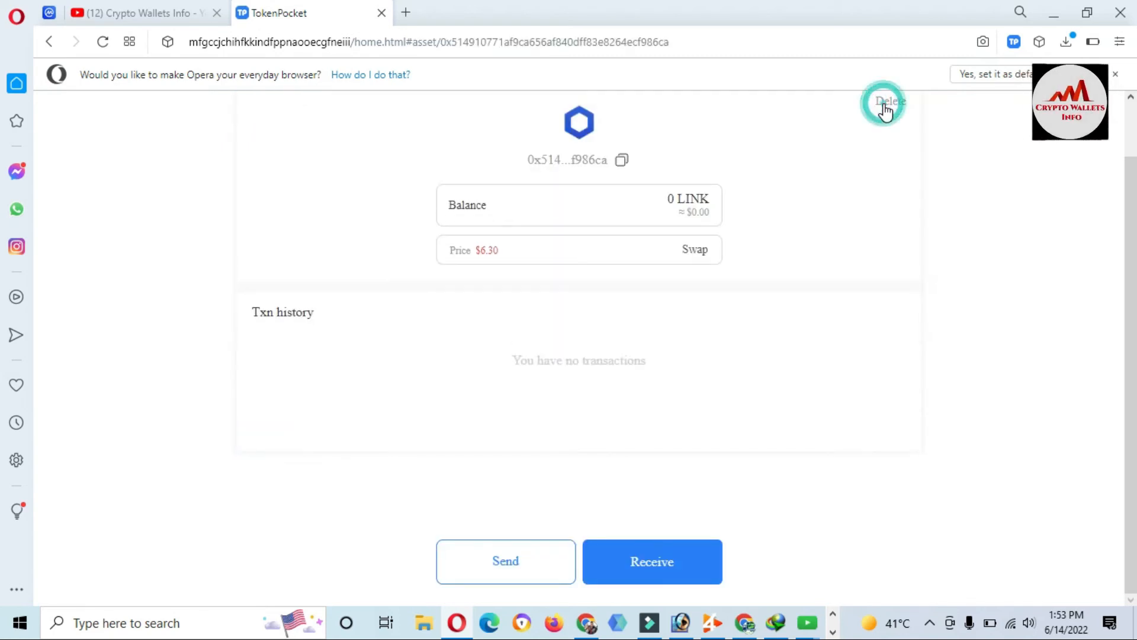
left_click(887, 100)
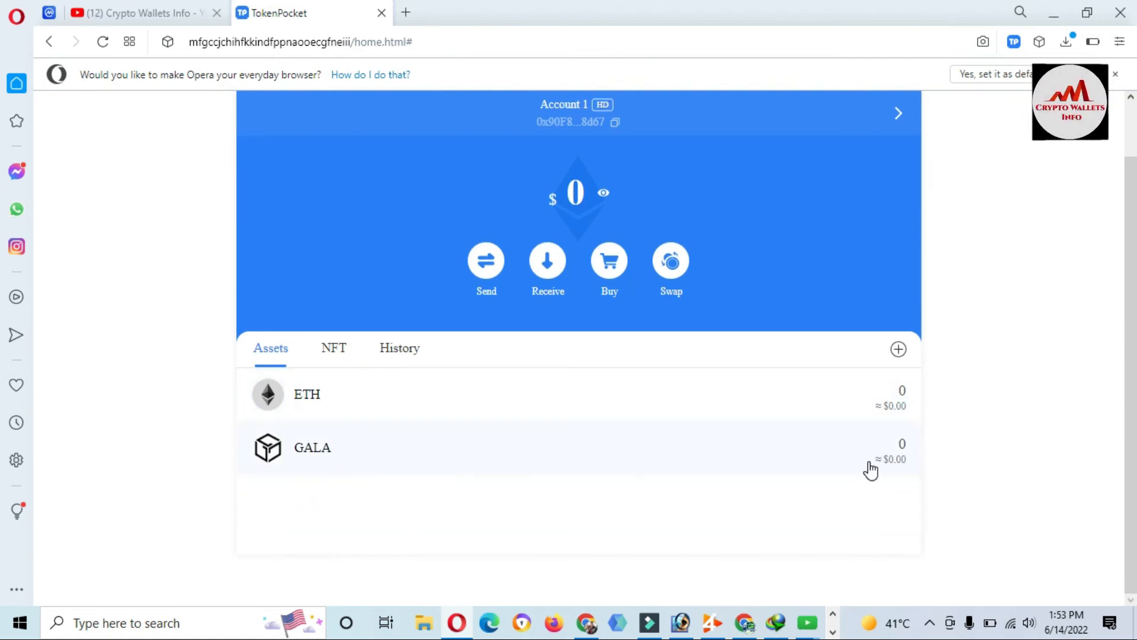
left_click(312, 447)
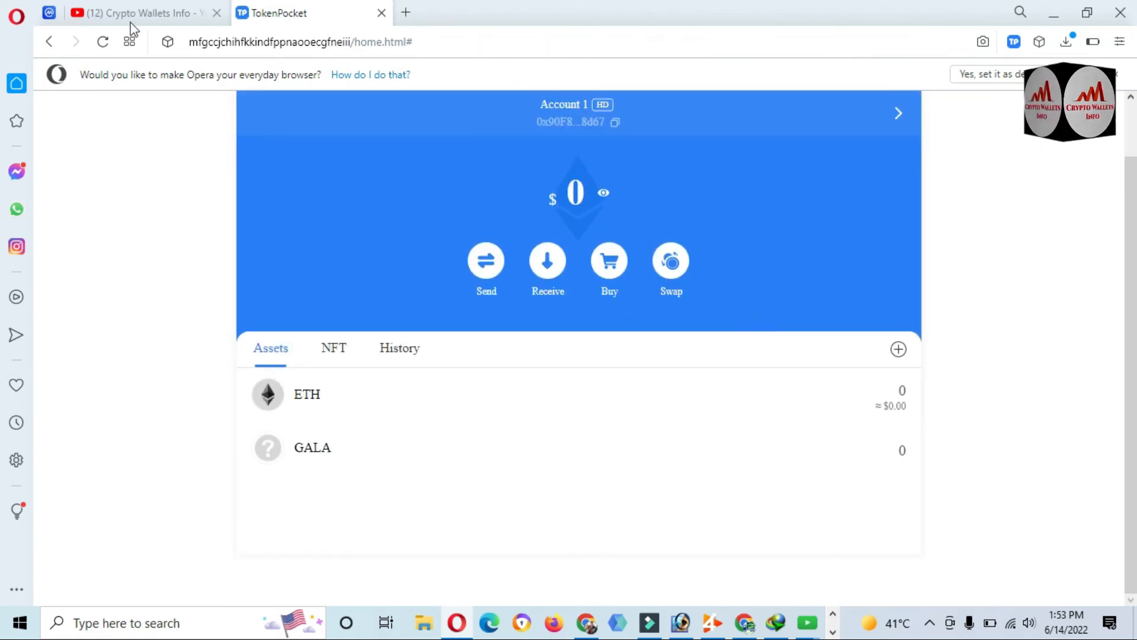
Switch to the Crypto Wallets Info YouTube tab, select channel titles, and reveal hidden tray icons
left_click(136, 13)
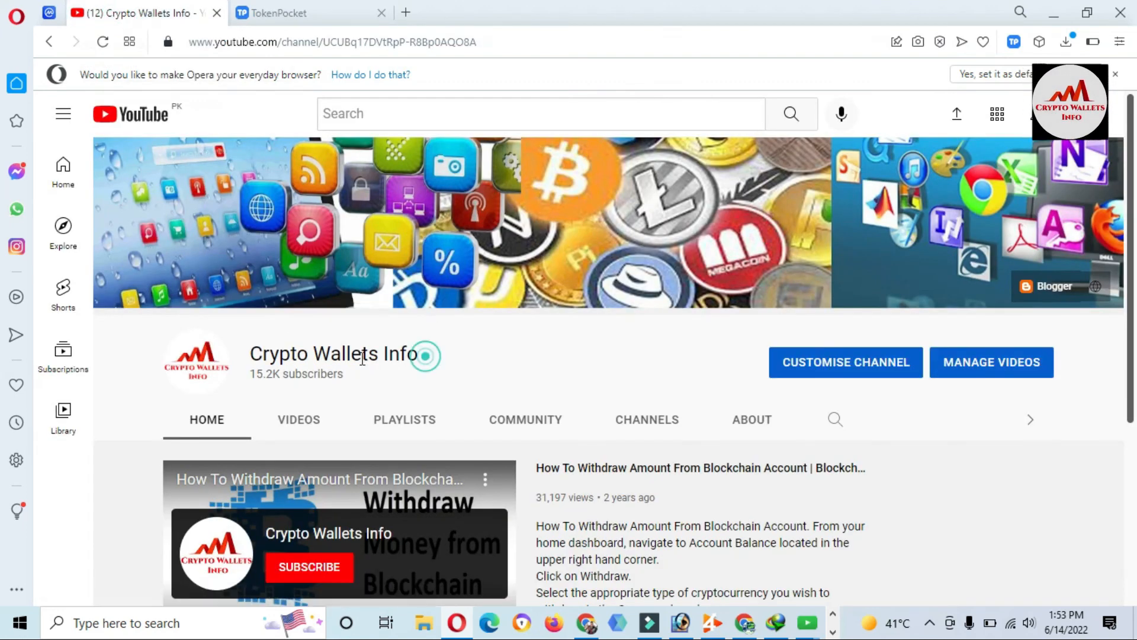
double_click(333, 354)
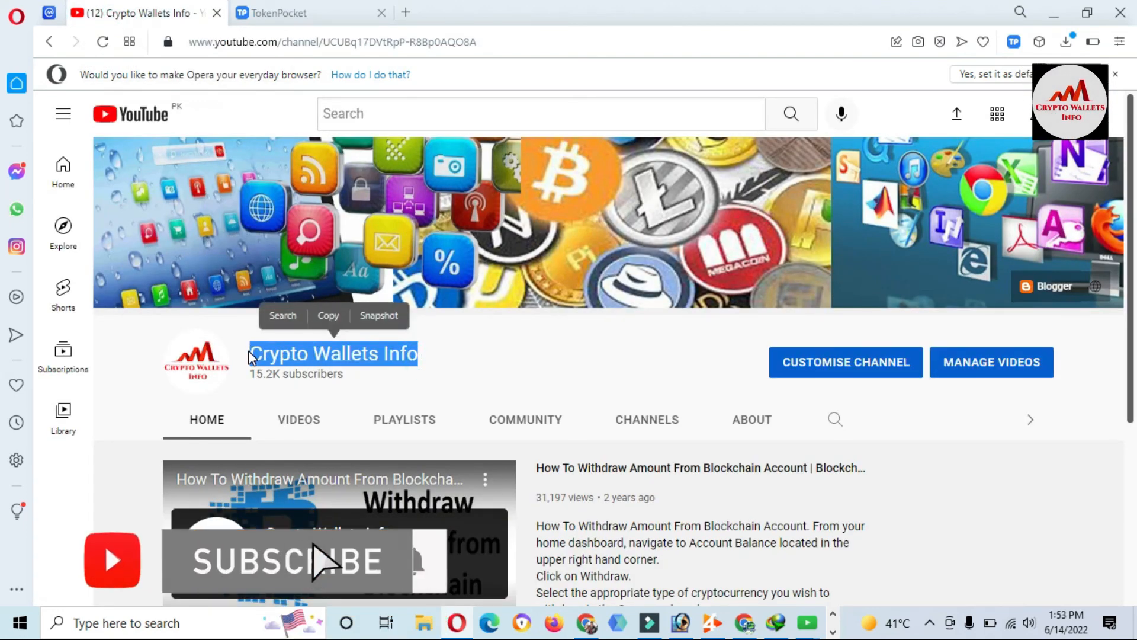
scroll("down", 3)
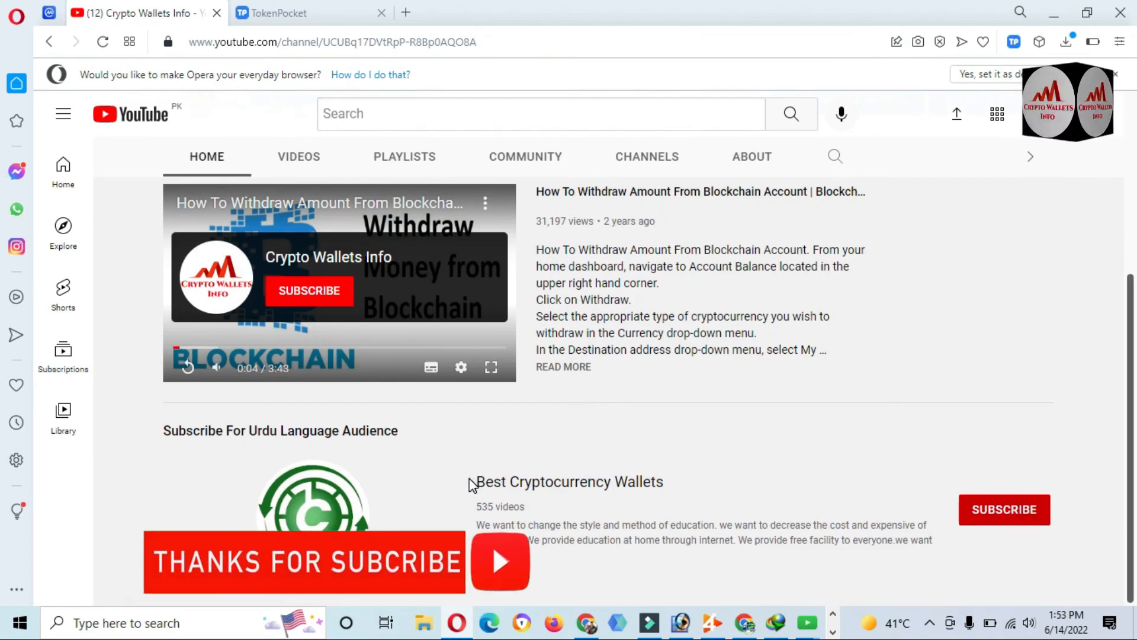
left_click_drag(476, 482, 526, 506)
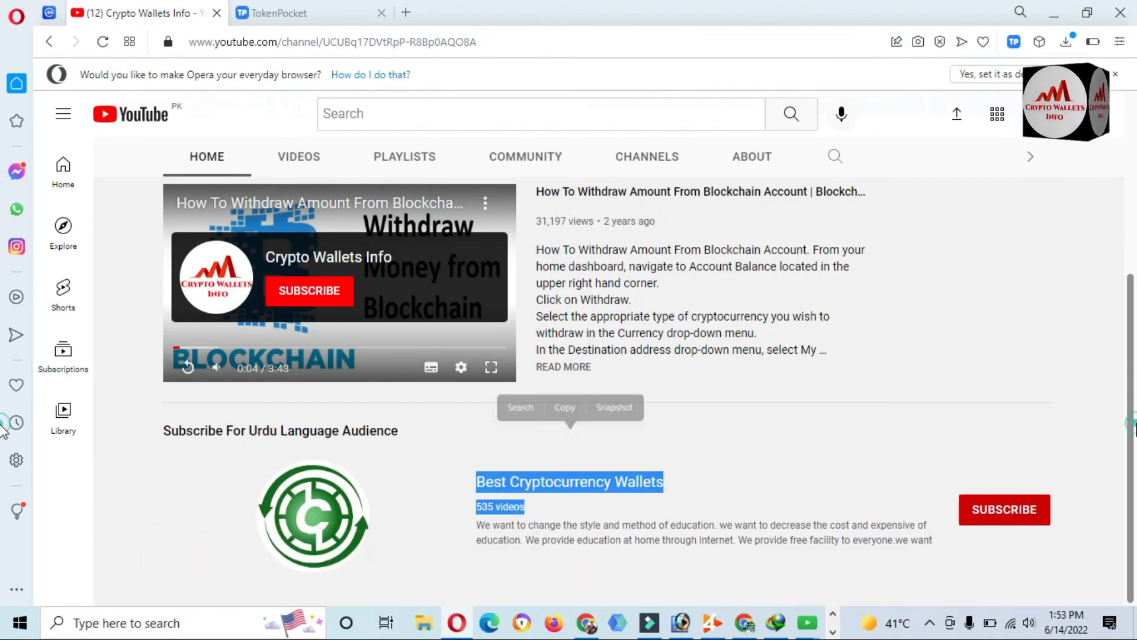
scroll("up", 3)
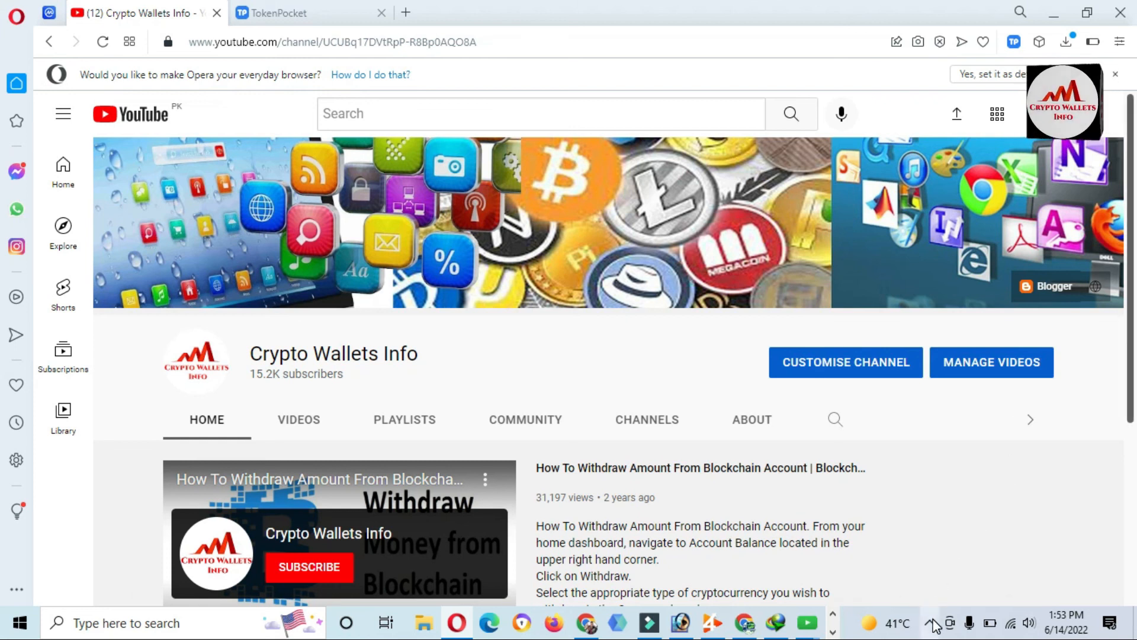
left_click(934, 623)
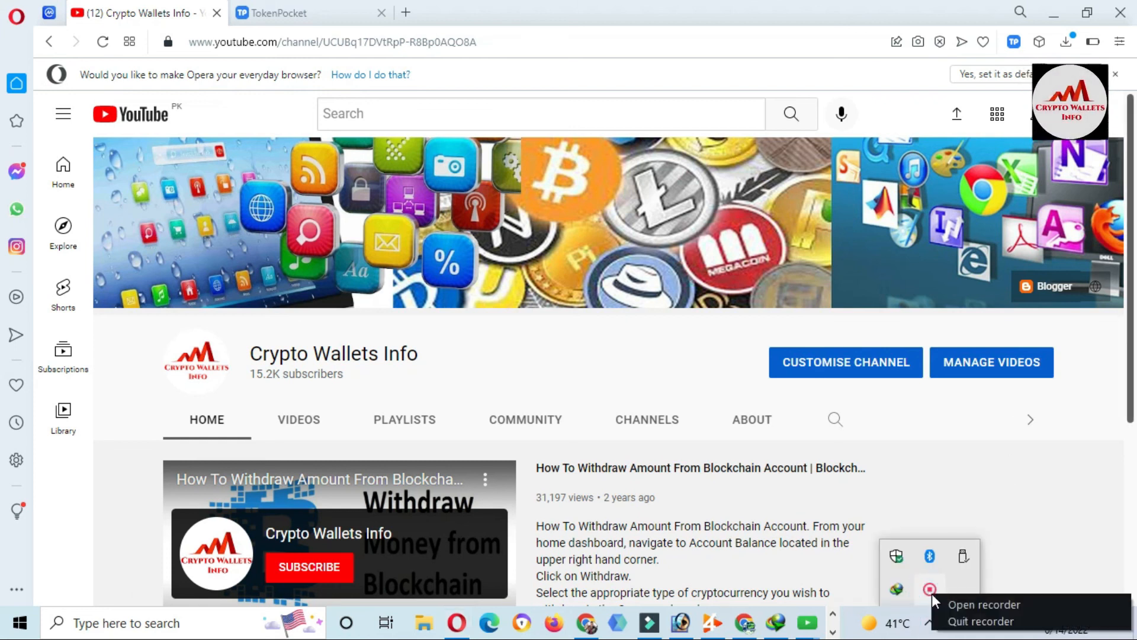